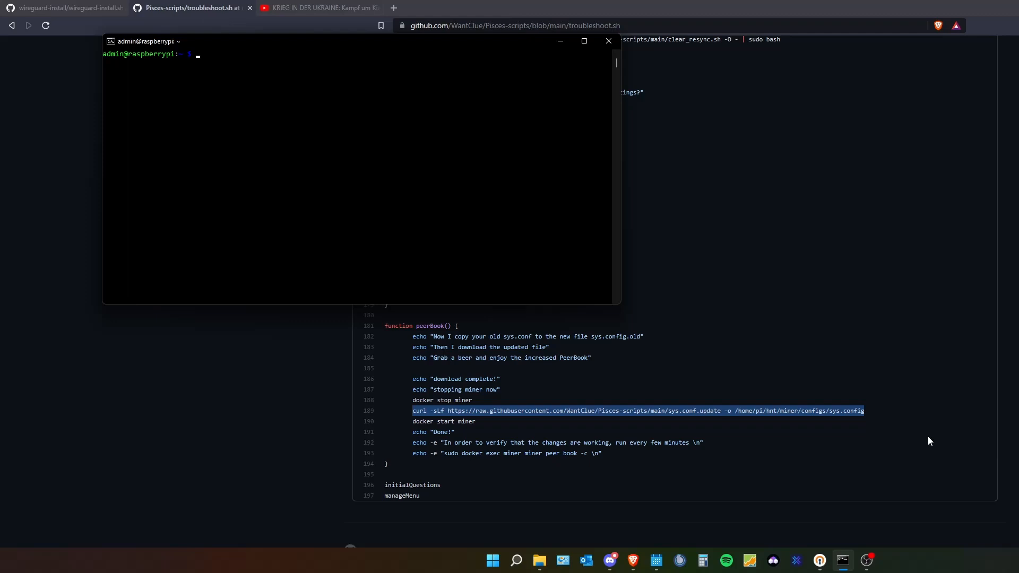
Step: Stop the miner Docker container with 'sudo docker stop miner'
text(docker st)
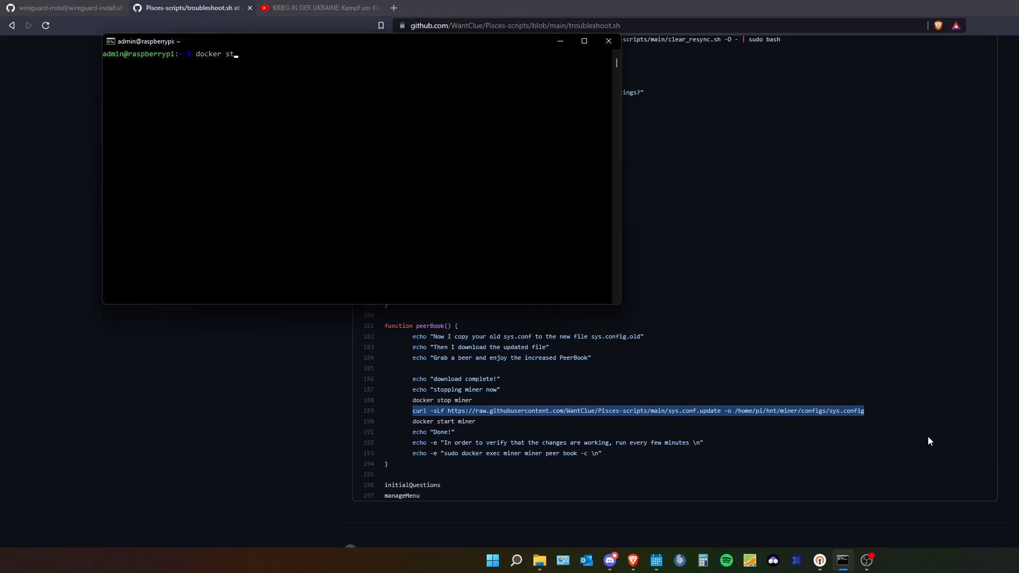
text(sudo)
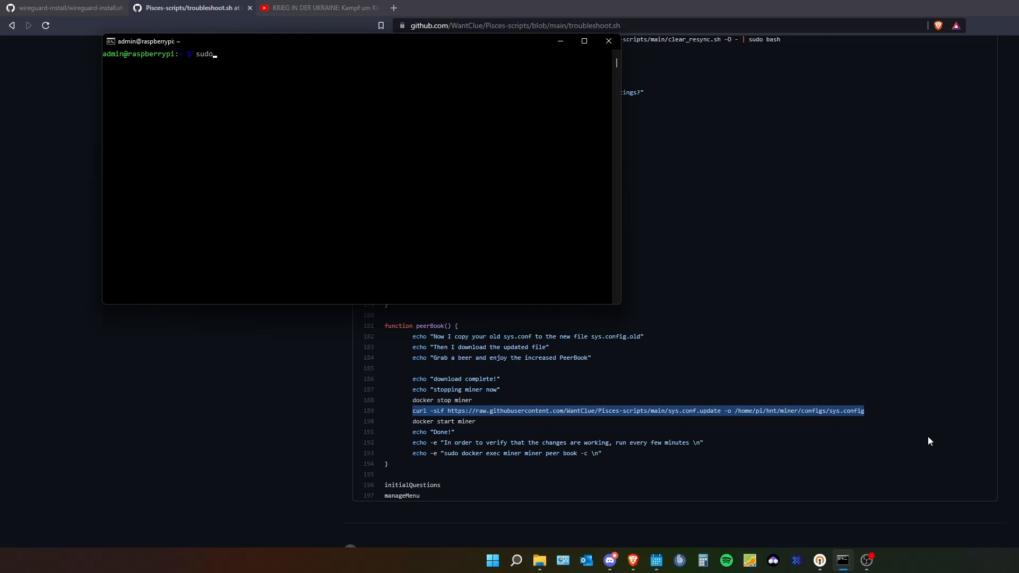
text(docker stop mi)
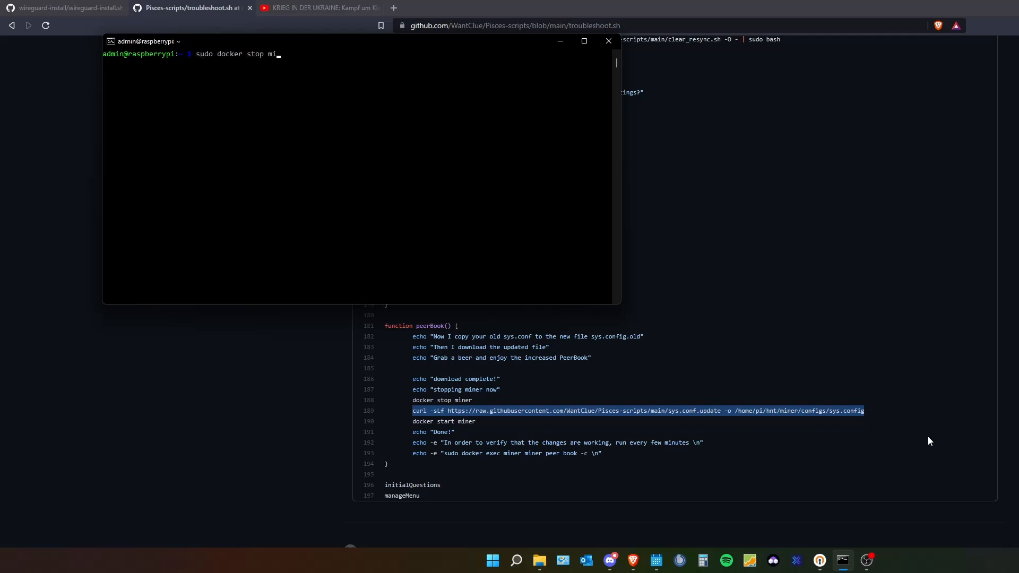
text(ner)
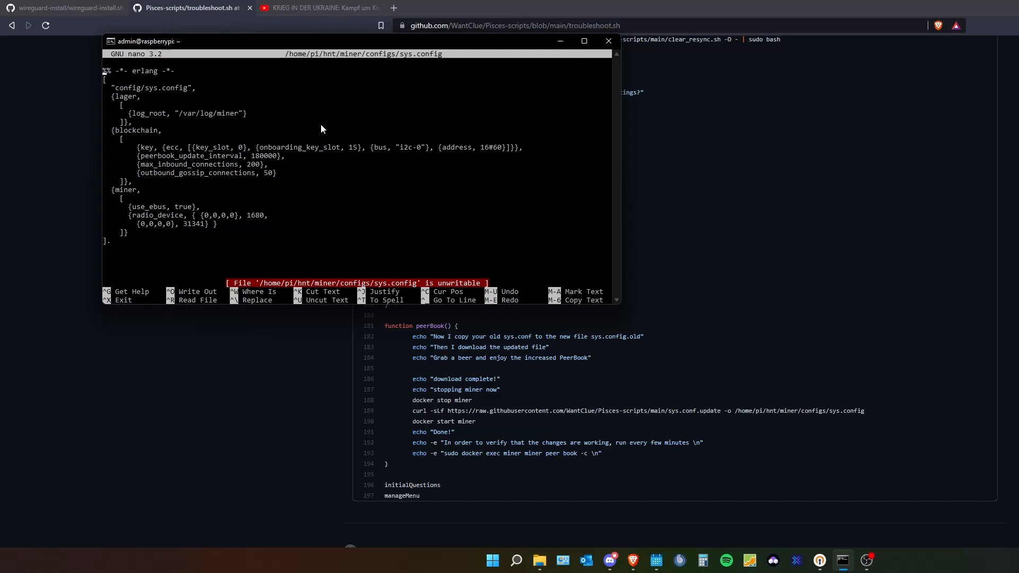
mouse_move(318, 58)
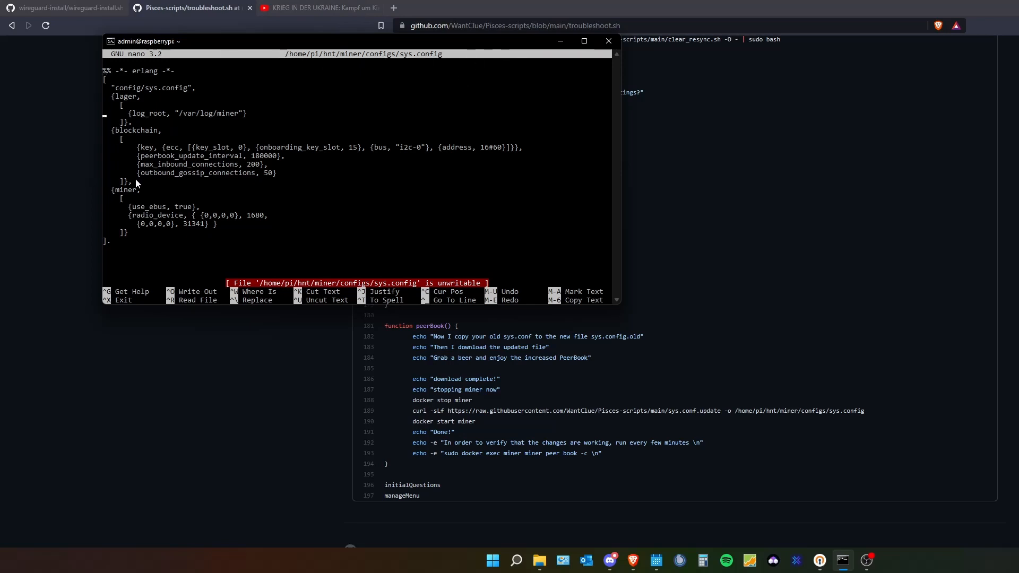
mouse_move(136, 105)
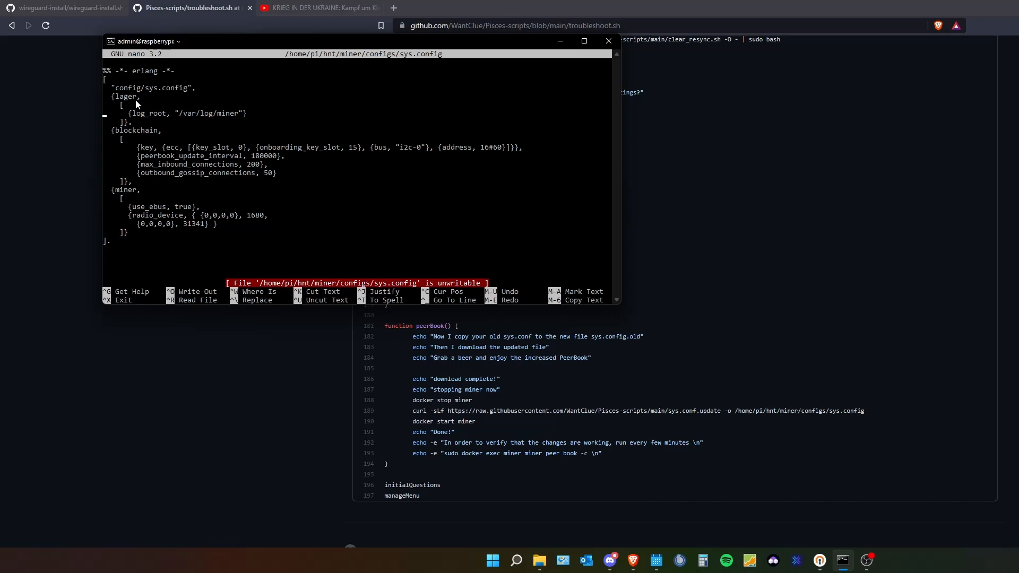
mouse_move(137, 177)
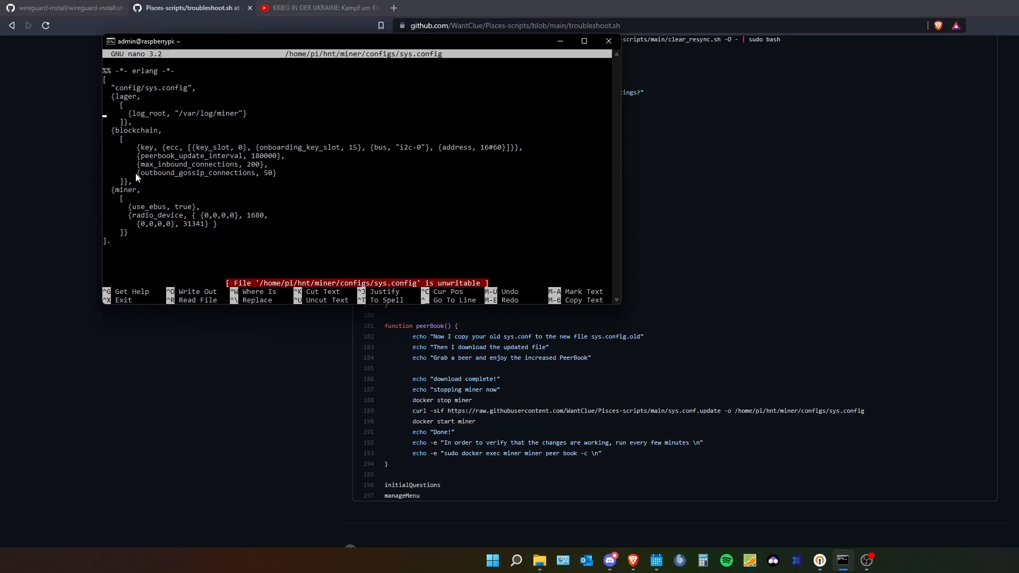
mouse_move(146, 153)
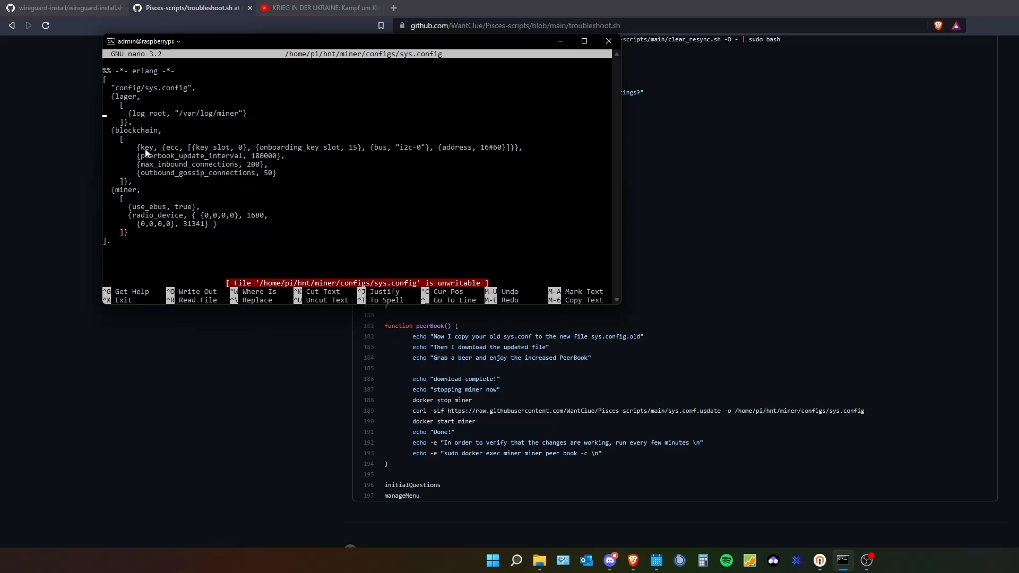
Step: Mark the max_inbound_connections value 200 in sys.config, then exit nano unchanged
drag(137, 147, 538, 147)
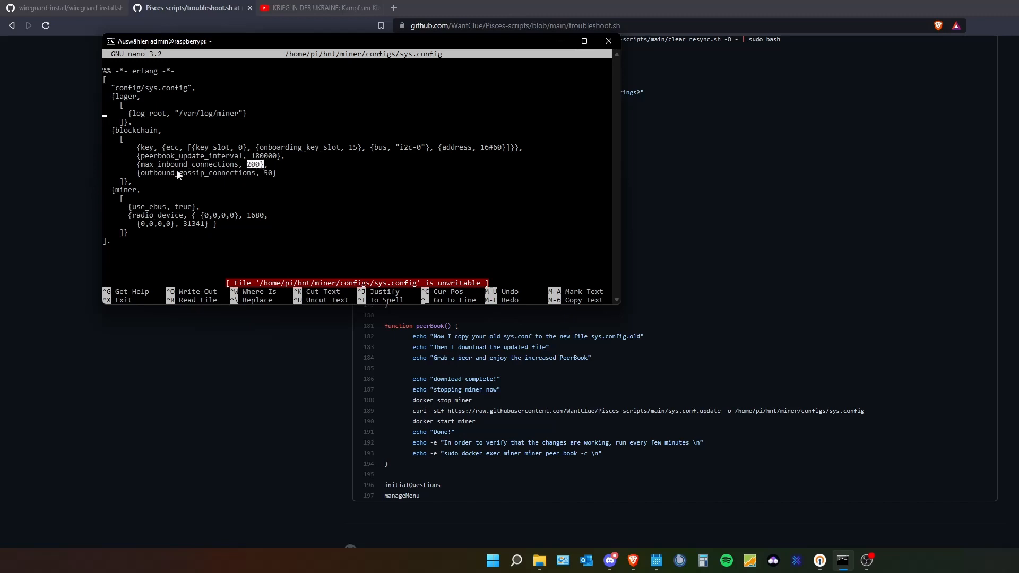
mouse_move(236, 180)
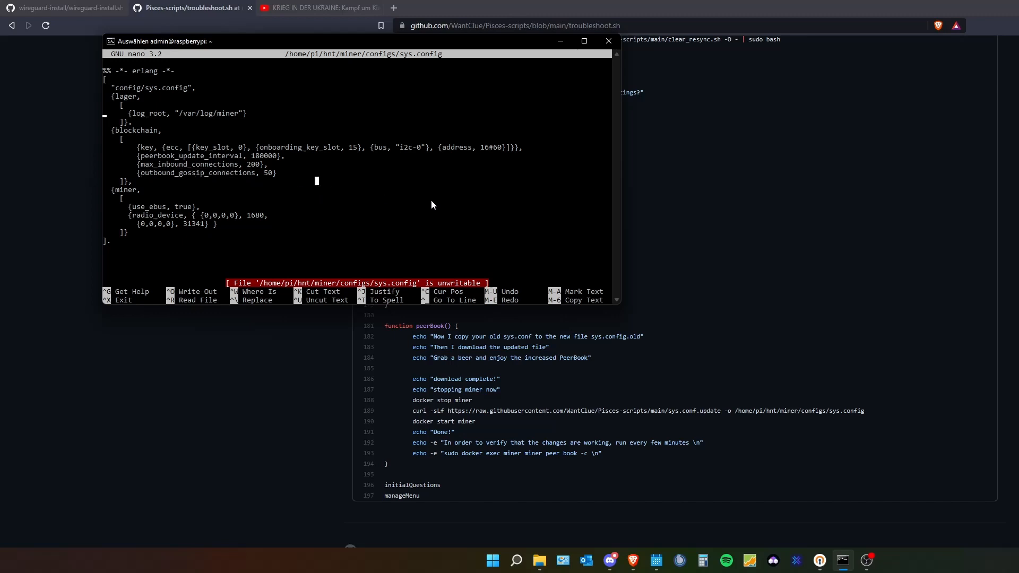
key(ctrl+x)
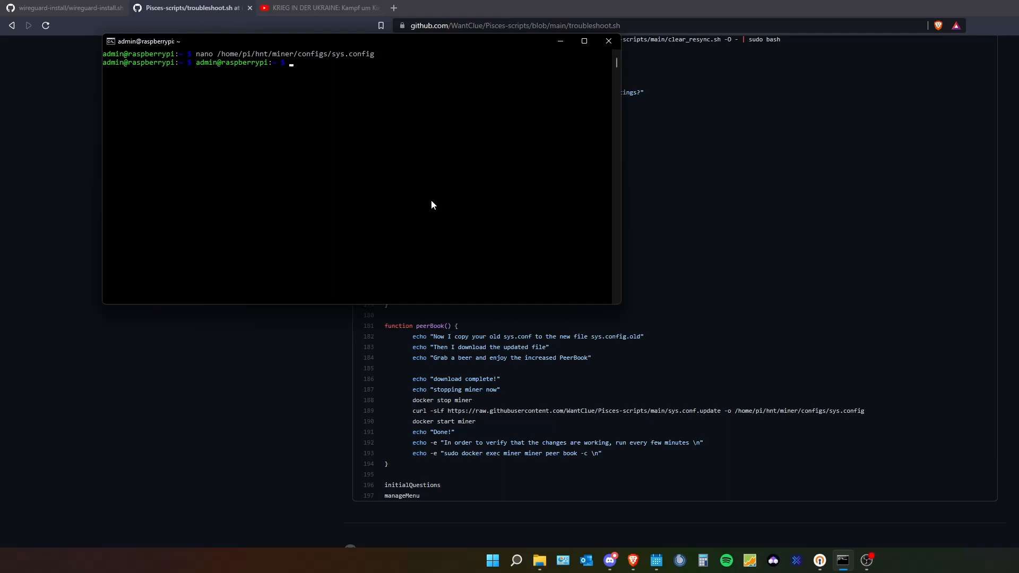
Step: Run 'sudo docker exec miner miner peer book -c', returning a peer book count of 211300
text(sudo)
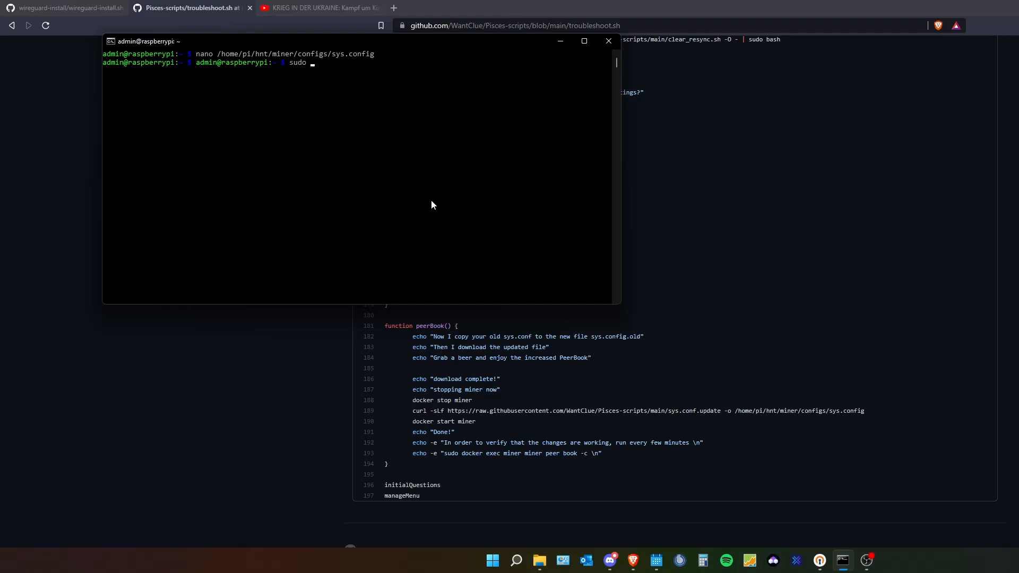
text(docker)
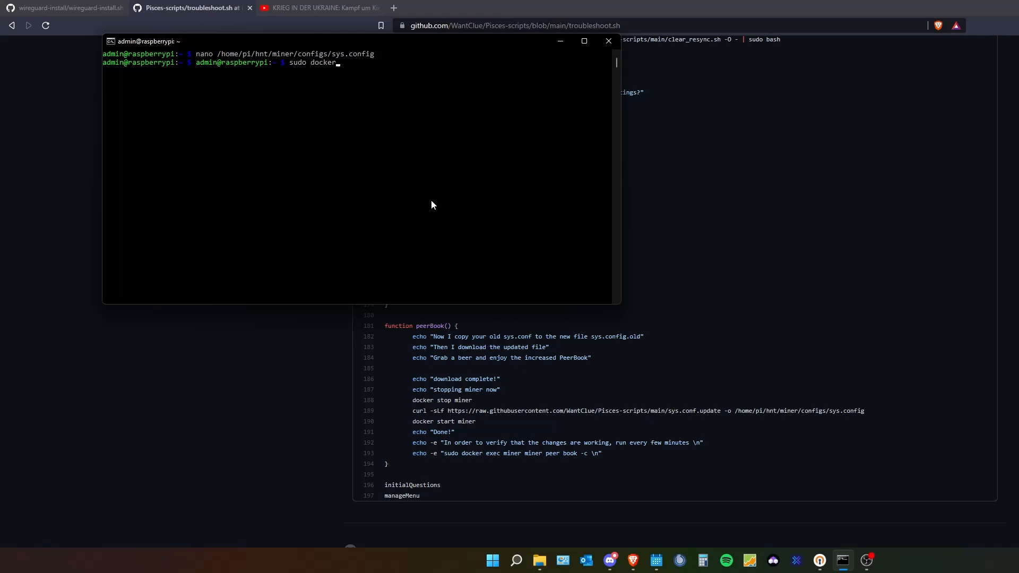
text(exec miner miner peer book -c)
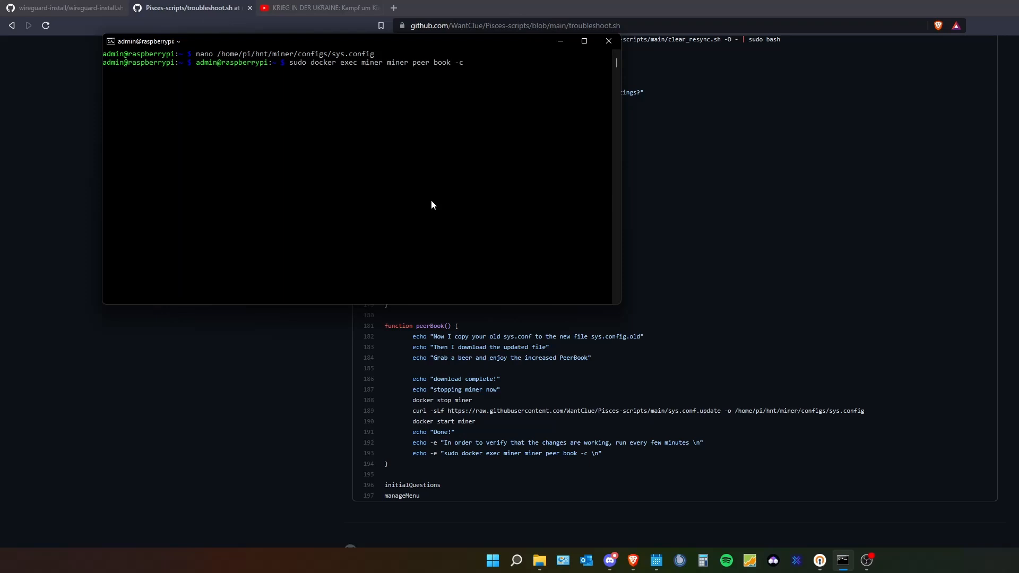
key(Return)
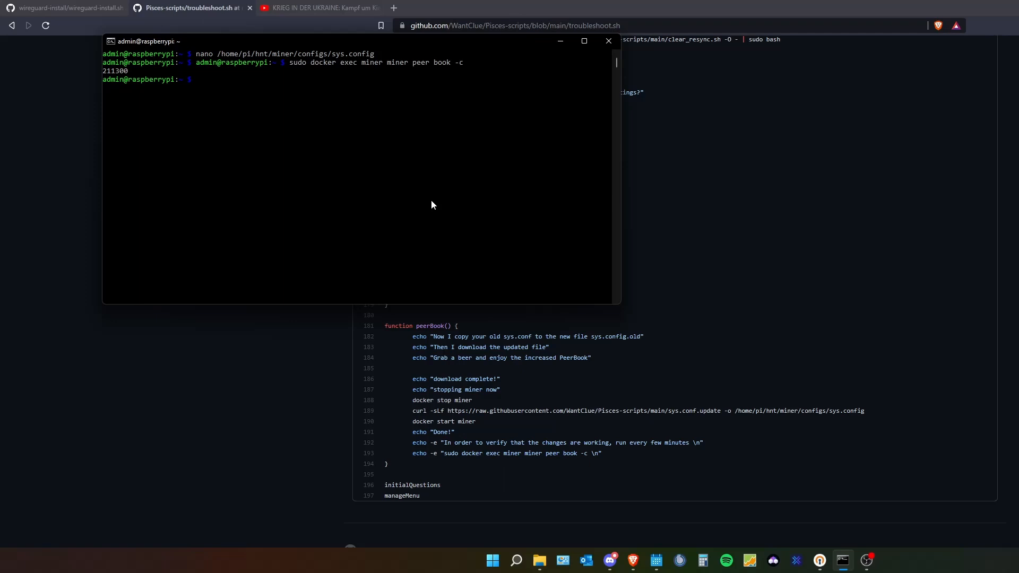
mouse_move(427, 201)
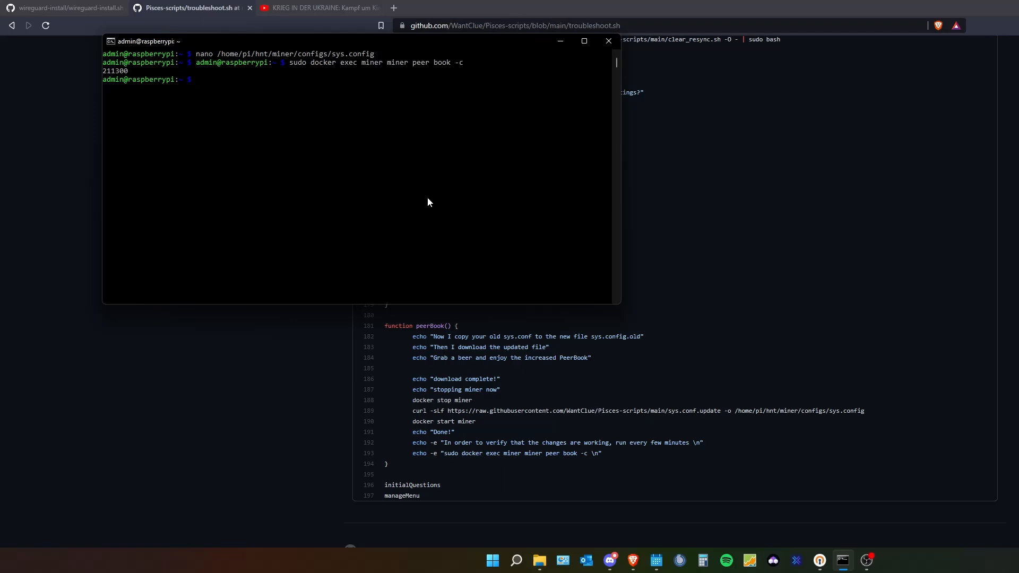
Step: Go to the WantClue owner's GitHub profile page from the troubleshoot script tab
click(607, 41)
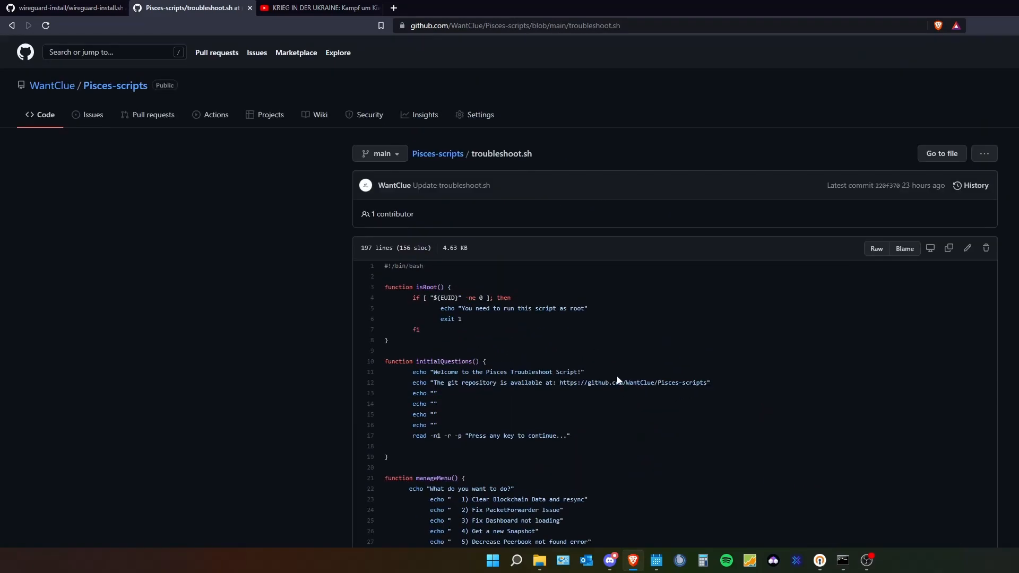
mouse_move(640, 382)
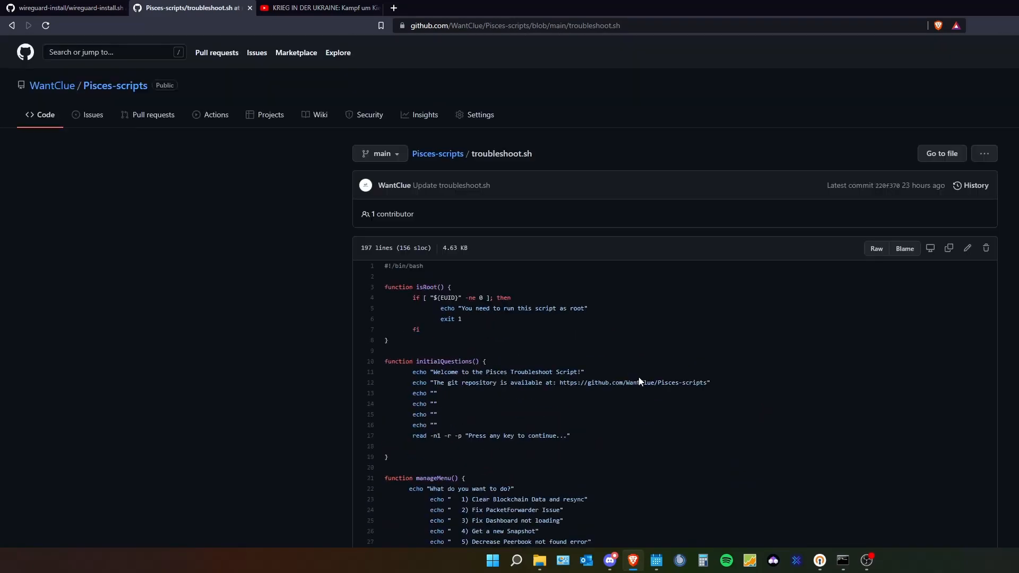
mouse_move(51, 85)
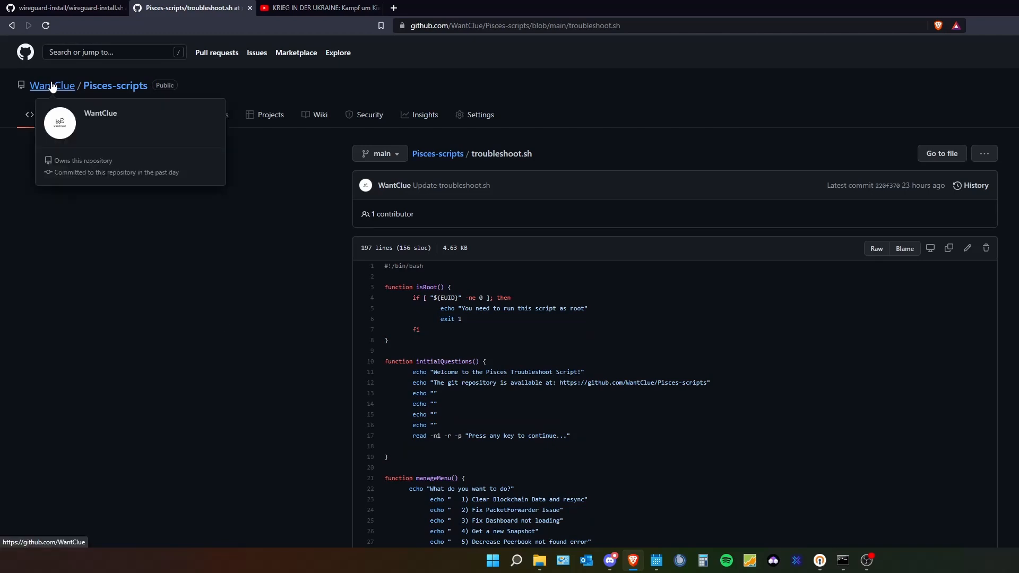
click(51, 85)
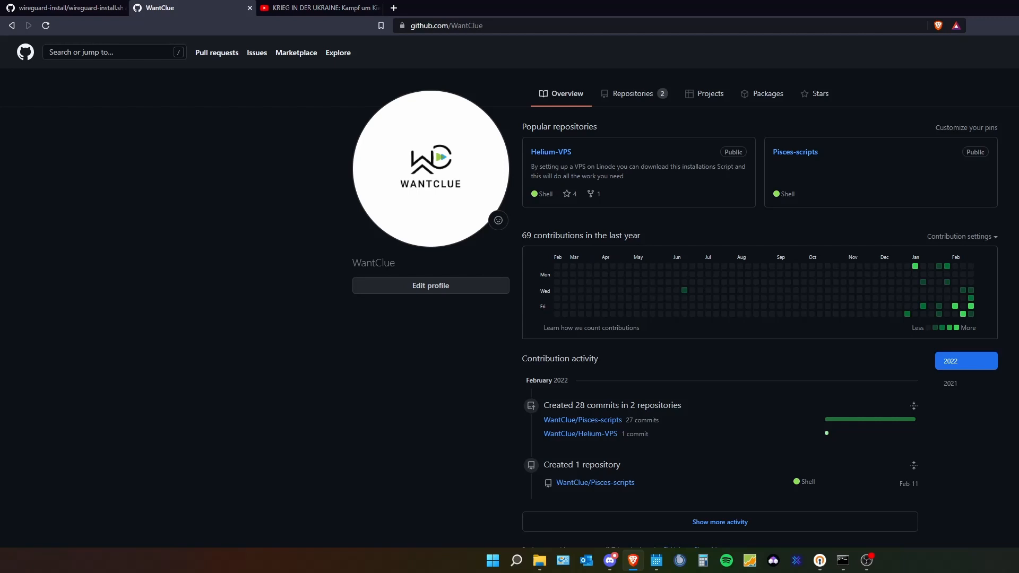
click(445, 25)
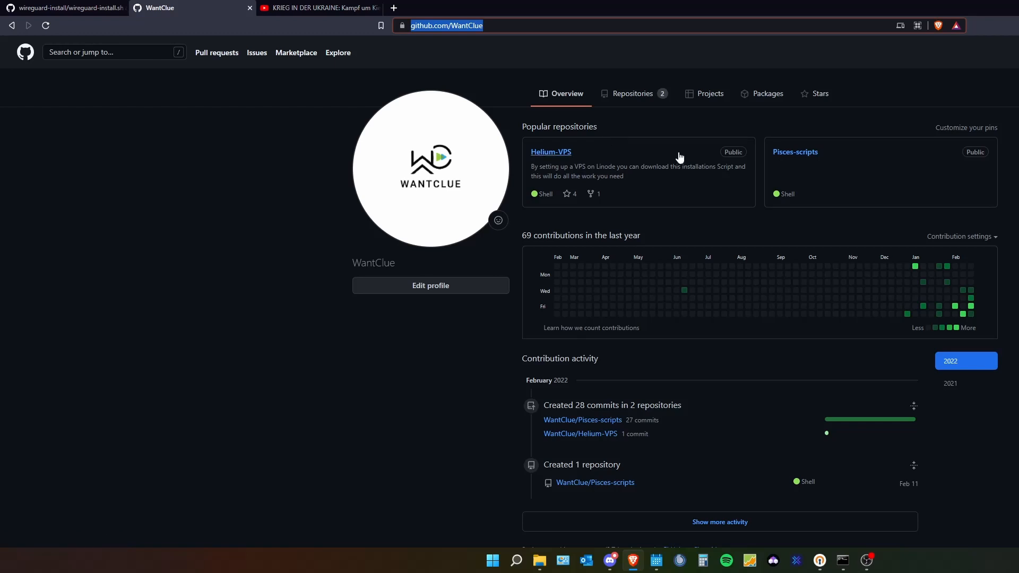
Step: Show the Pisces-scripts repository with its README's troubleshoot.sh run instructions
click(794, 152)
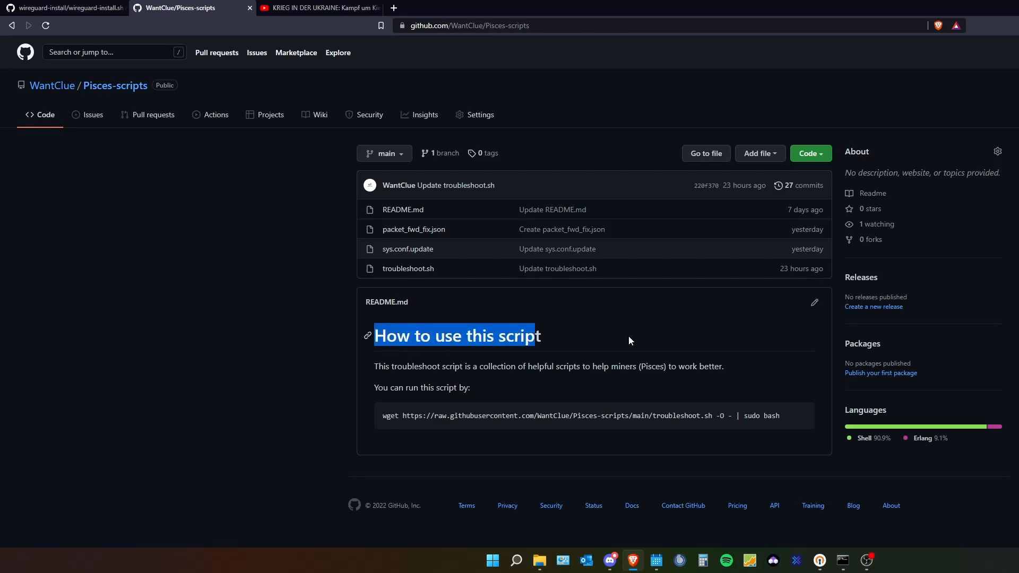
click(629, 340)
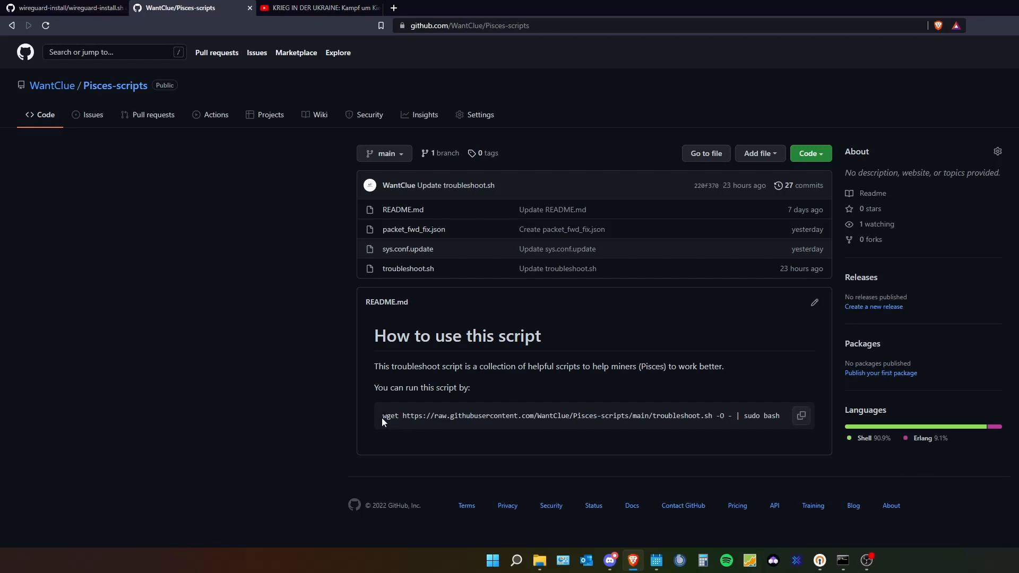
mouse_move(547, 451)
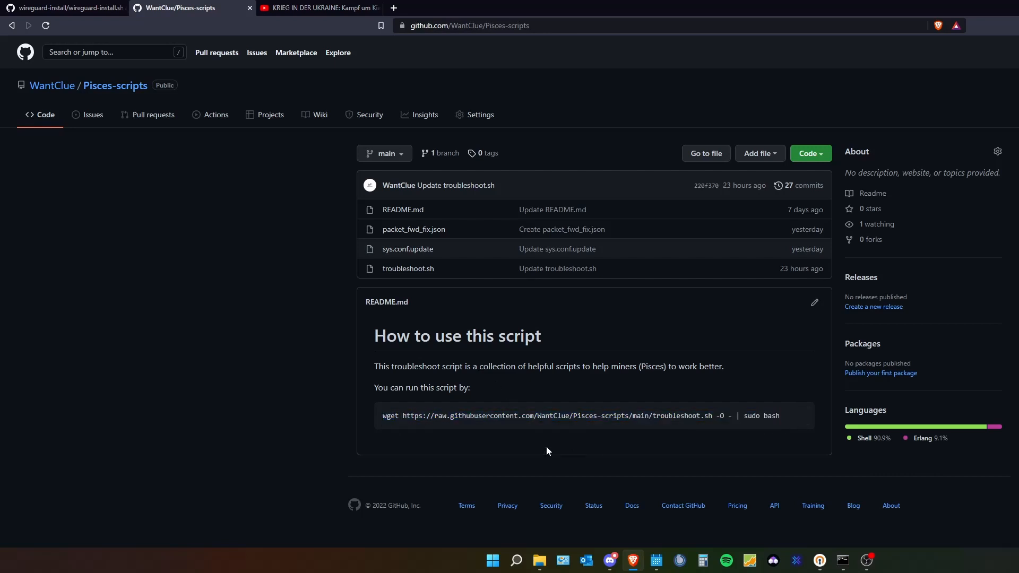
mouse_move(586, 322)
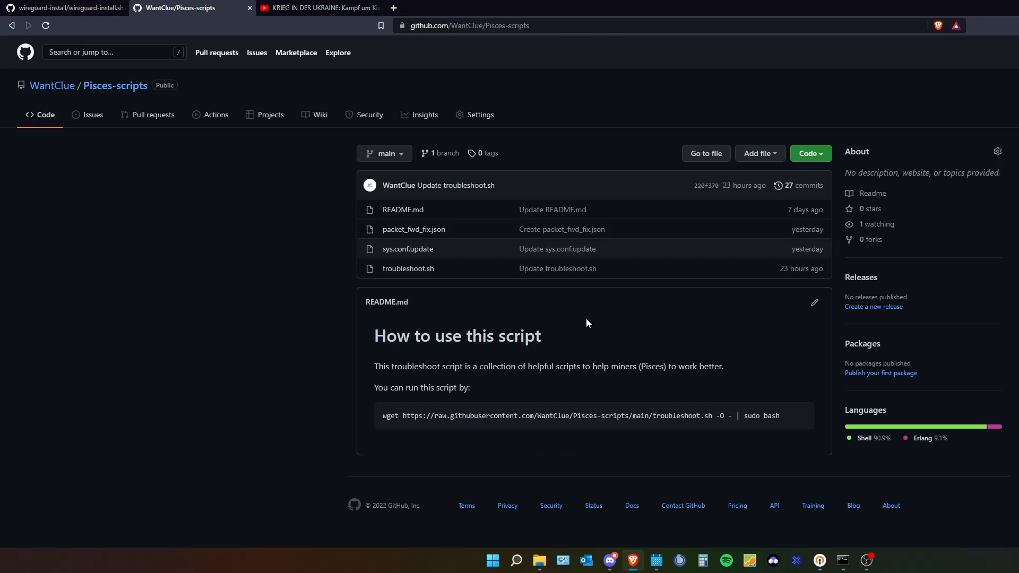
mouse_move(590, 328)
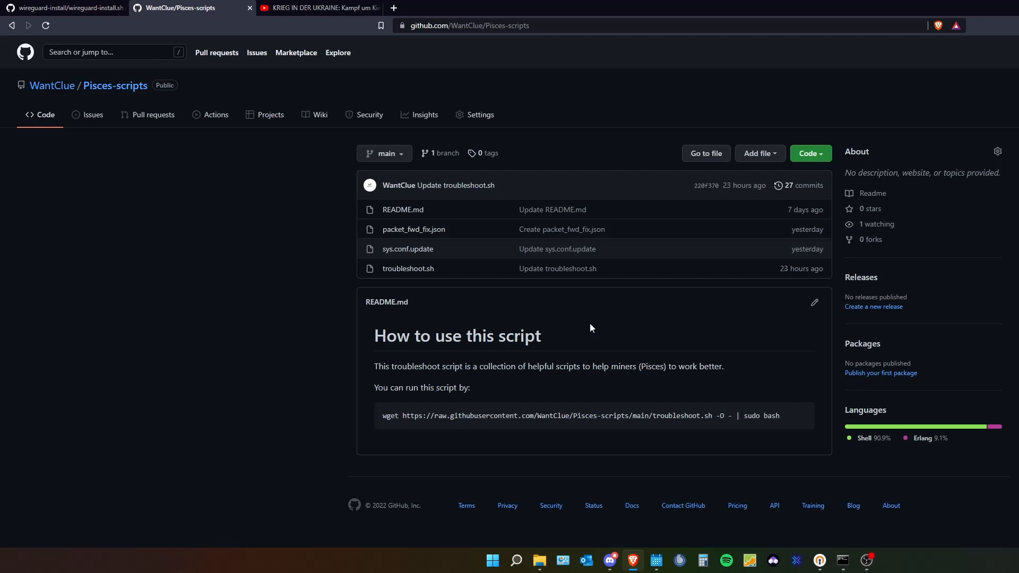
click(408, 268)
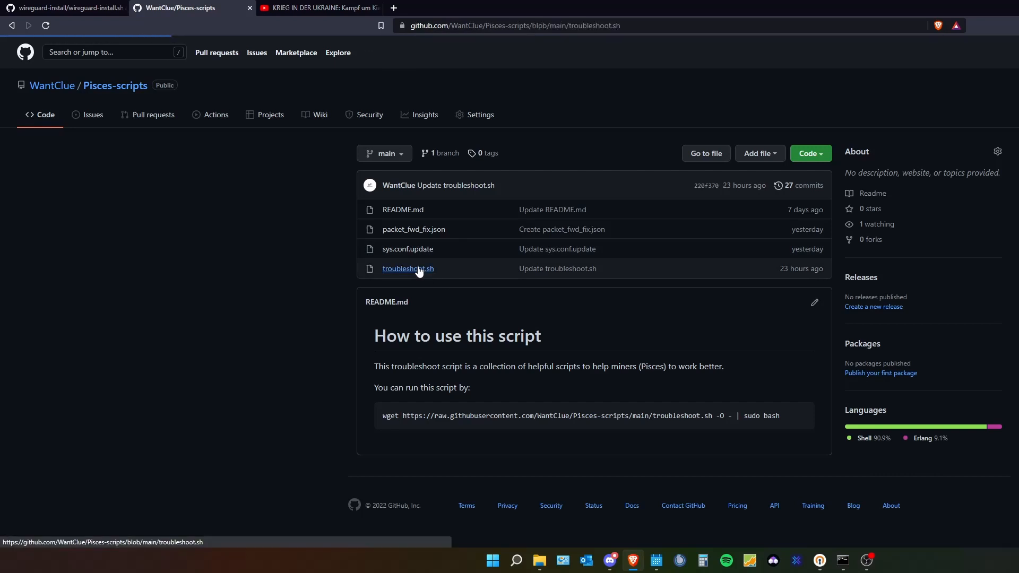
Step: View troubleshoot.sh and mark the nginx and newSnapshot handlers for menu options 3 and 4
click(407, 268)
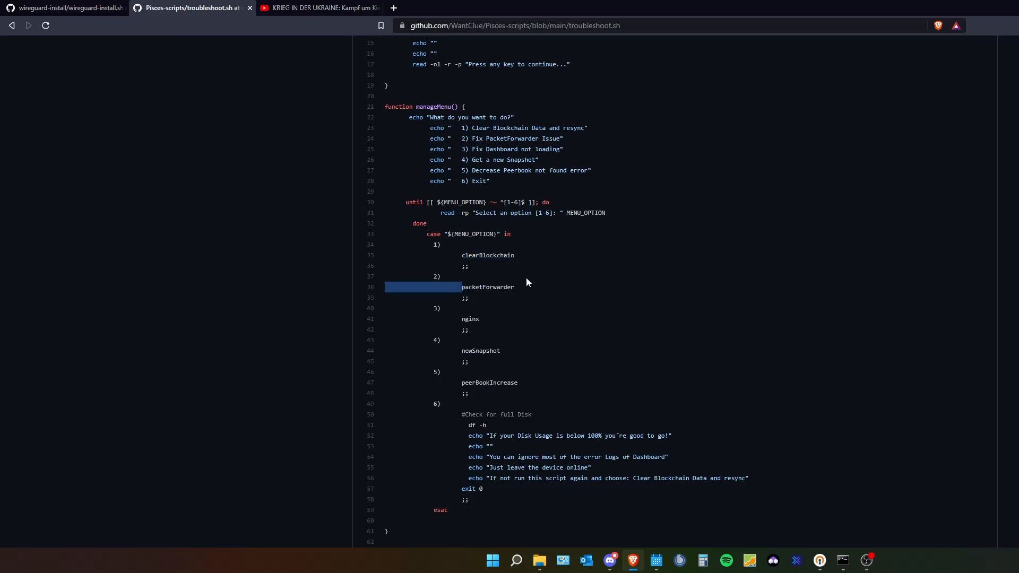
double_click(470, 320)
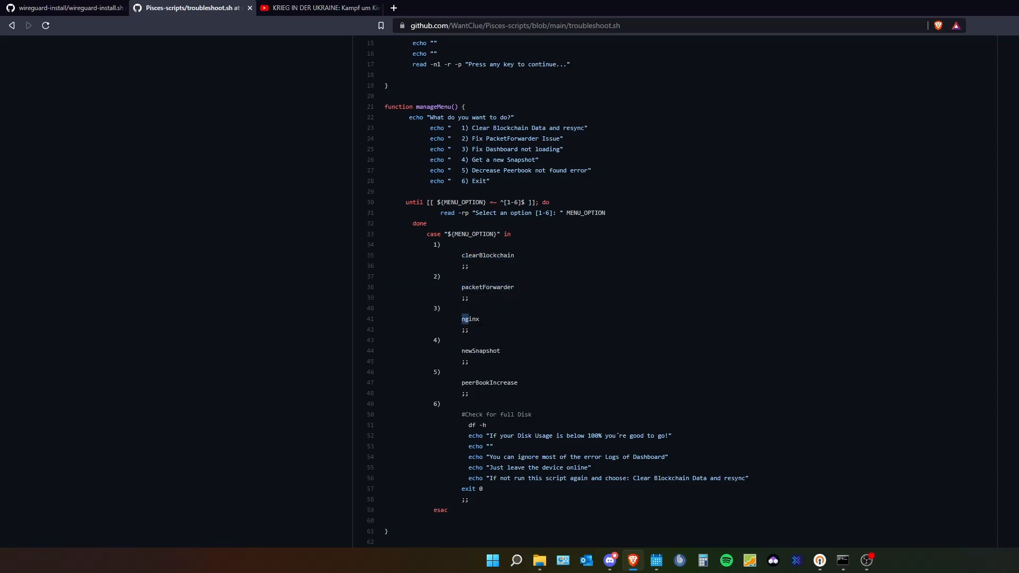
double_click(469, 319)
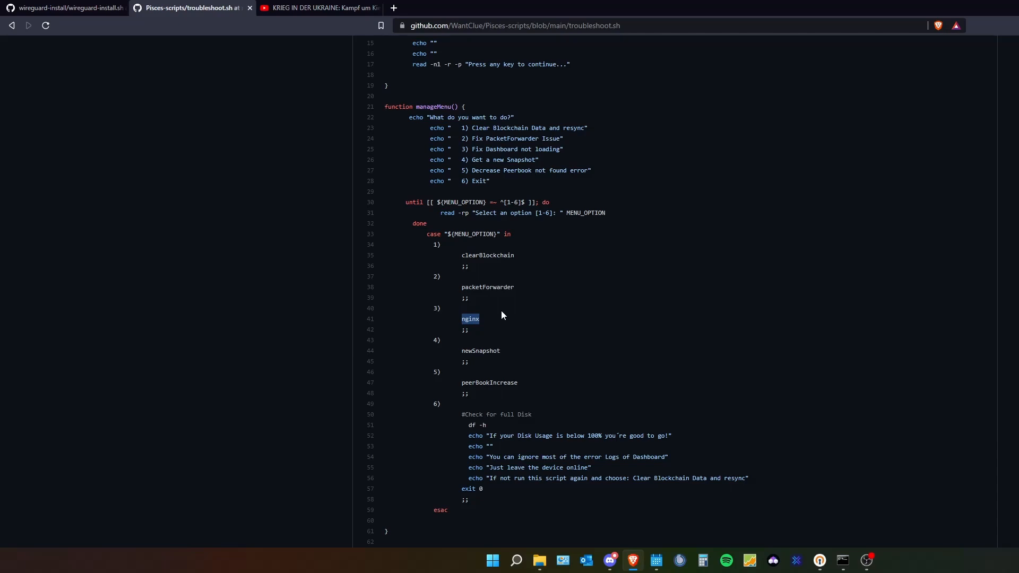
mouse_move(501, 335)
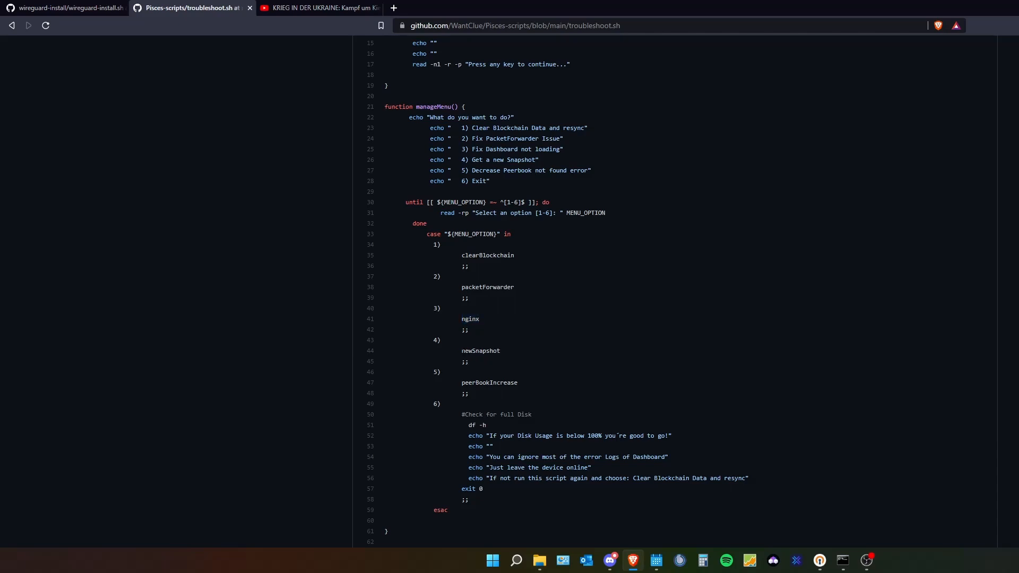
double_click(480, 350)
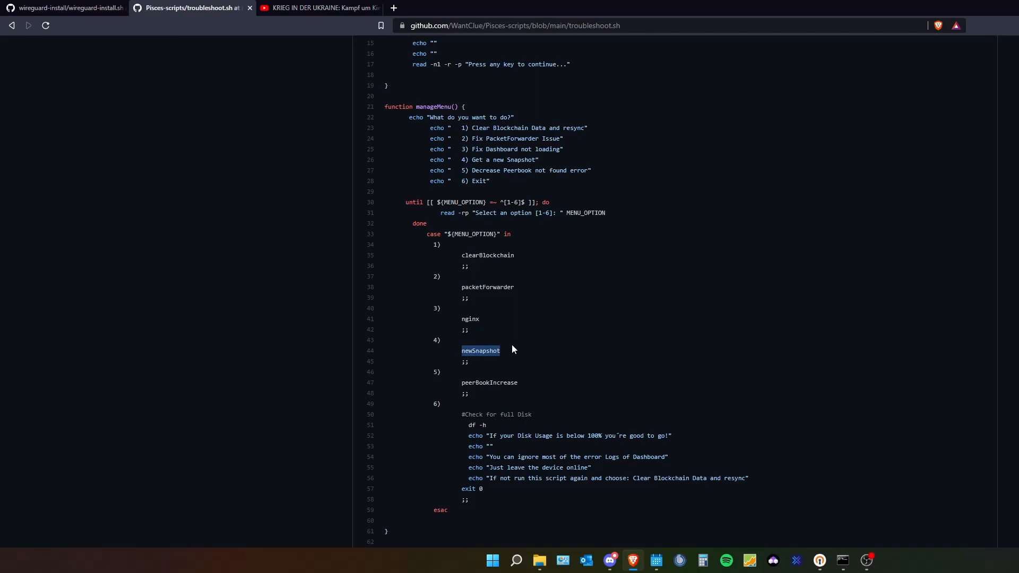
mouse_move(621, 360)
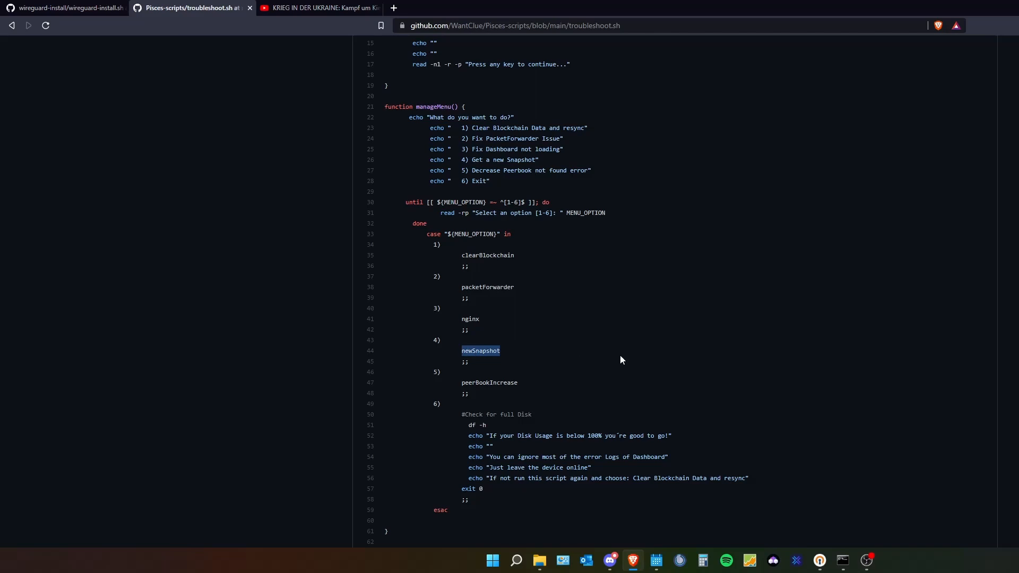
Step: Mark the peerBookIncrease handler for option 5, then return to the script's first line
click(620, 360)
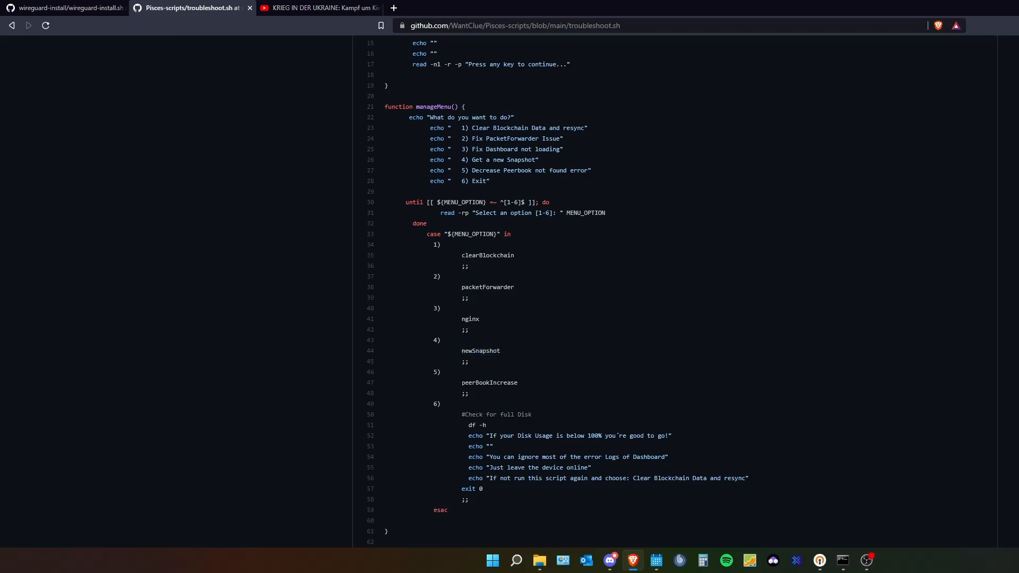
double_click(489, 382)
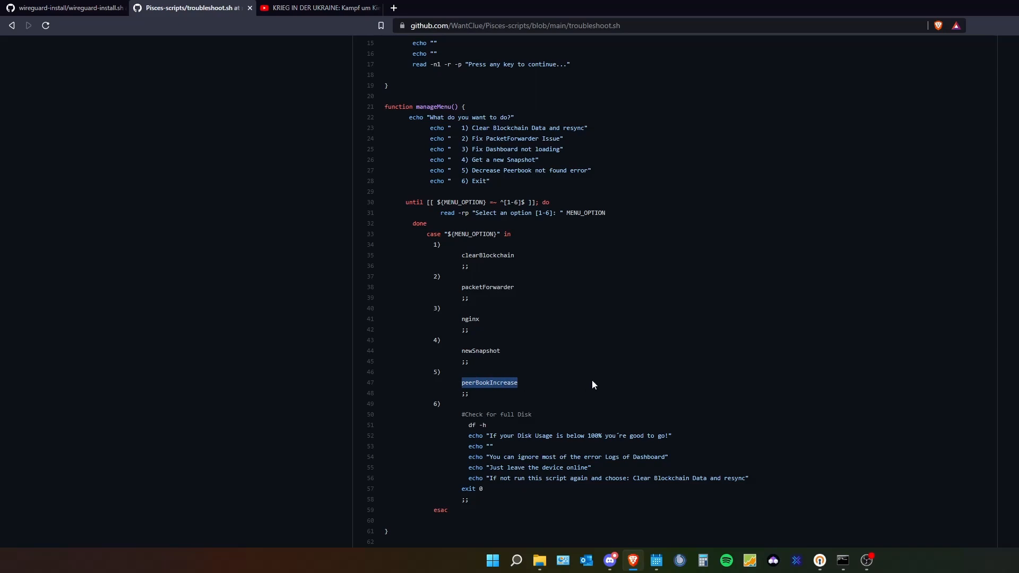
scroll(up, 3)
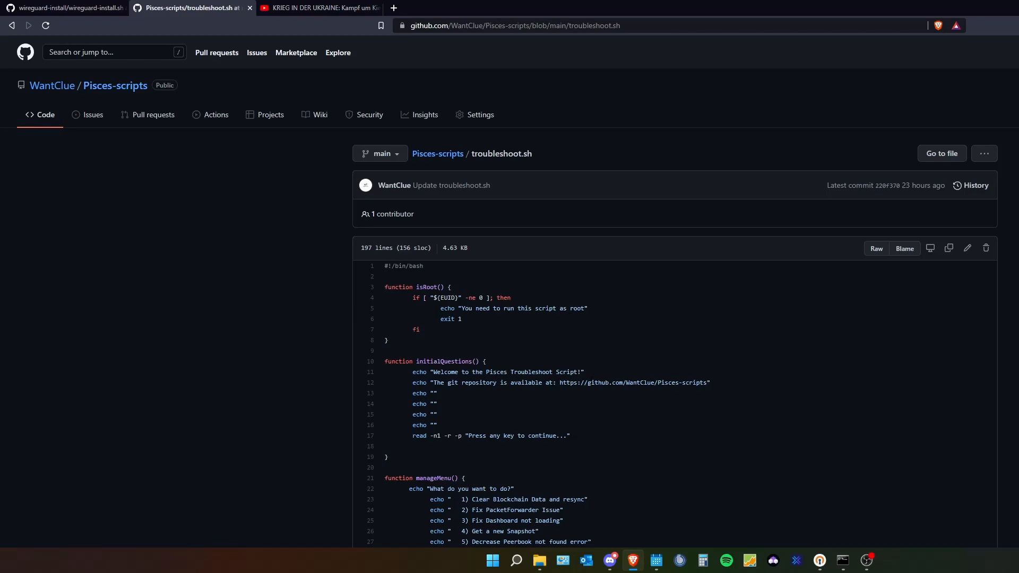
mouse_move(275, 395)
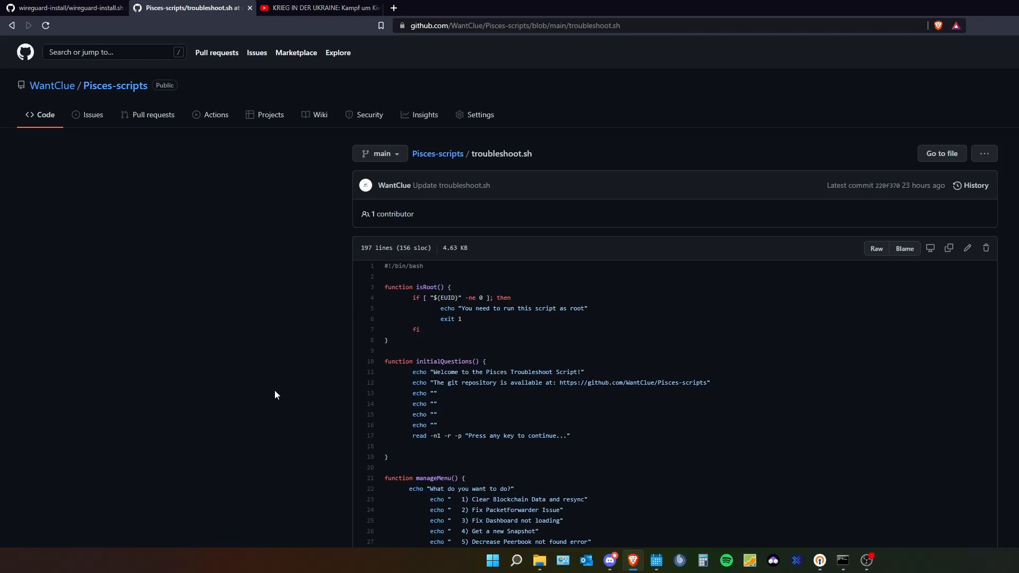